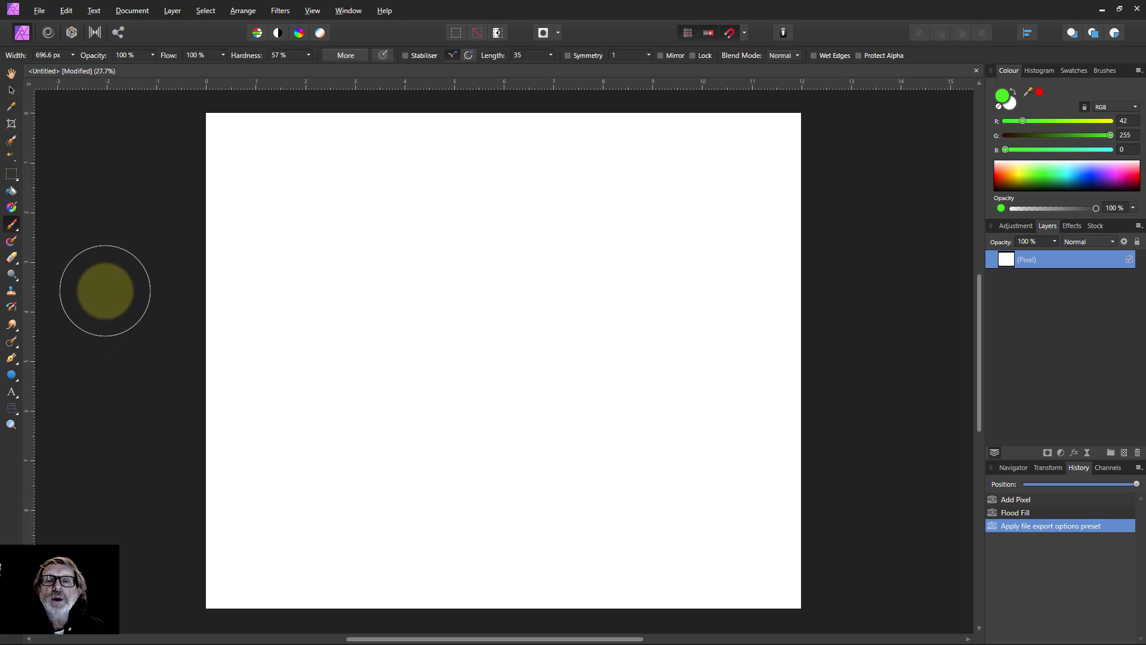
mouse_move(12, 224)
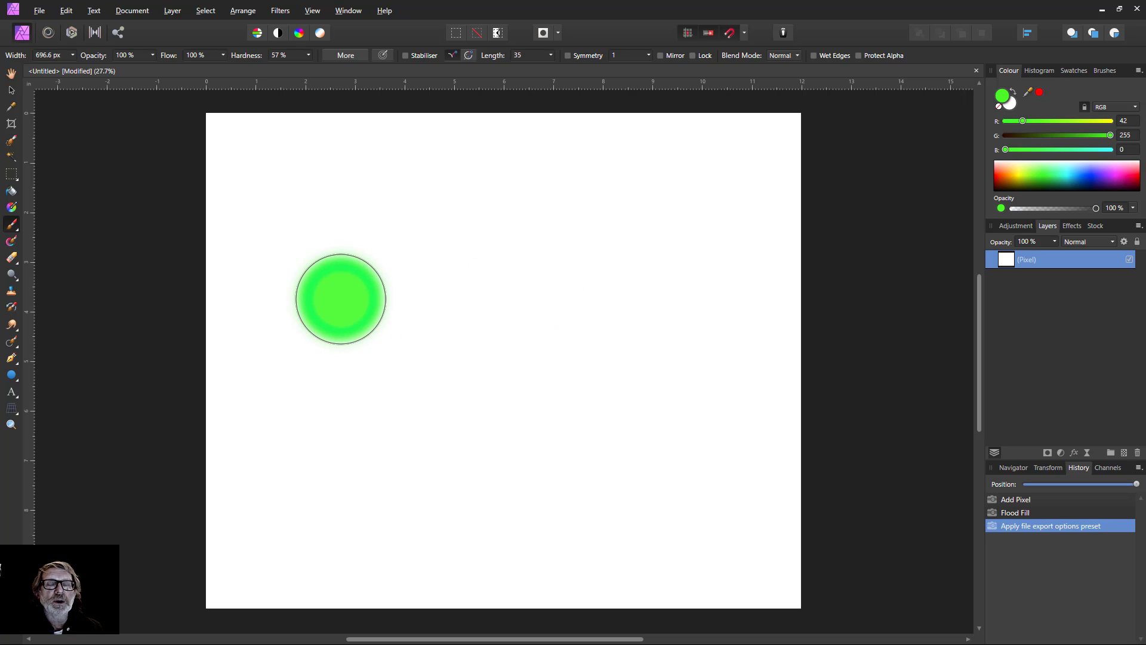
Drag the on-canvas brush modifier to set Width to 924 px and Hardness to 53%
left_click_drag(340, 298, 357, 299)
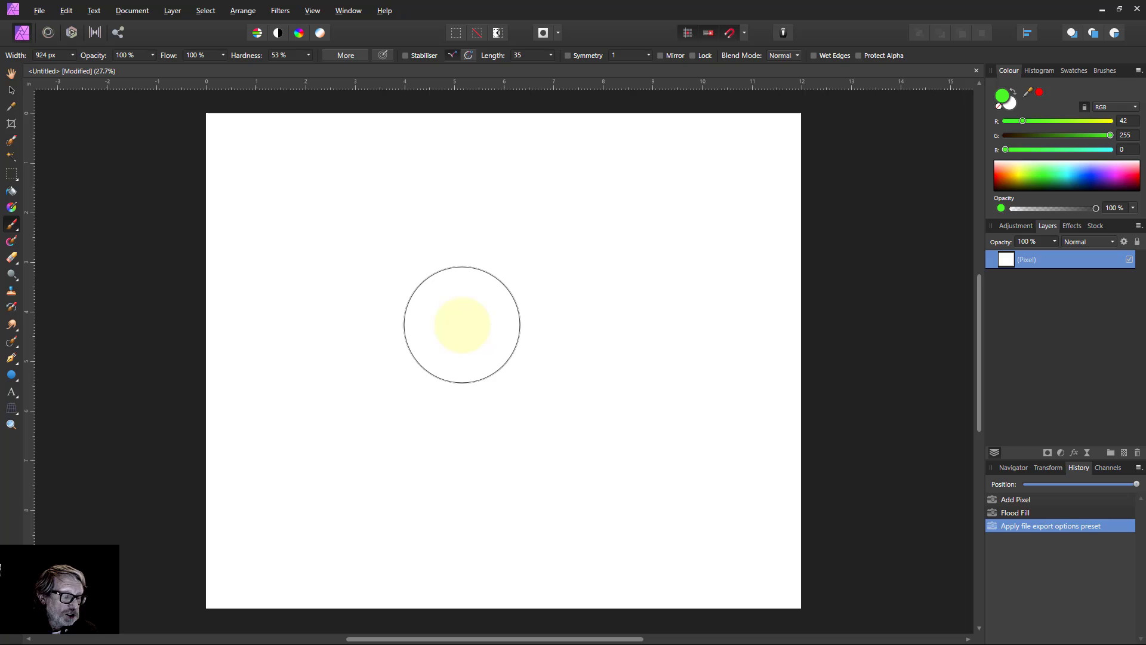
Drag the on-canvas brush modifier to raise Hardness to 58%
left_click_drag(463, 326, 456, 320)
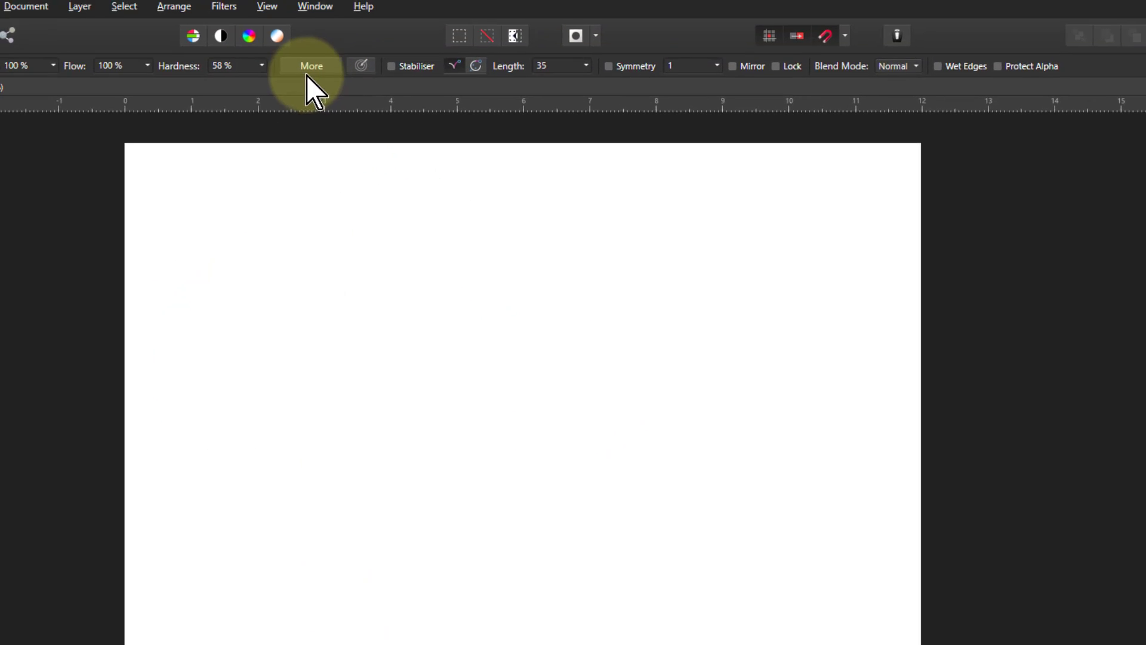
In the brush's More settings, set Spacing to 69% and Shape to 41%
left_click(312, 65)
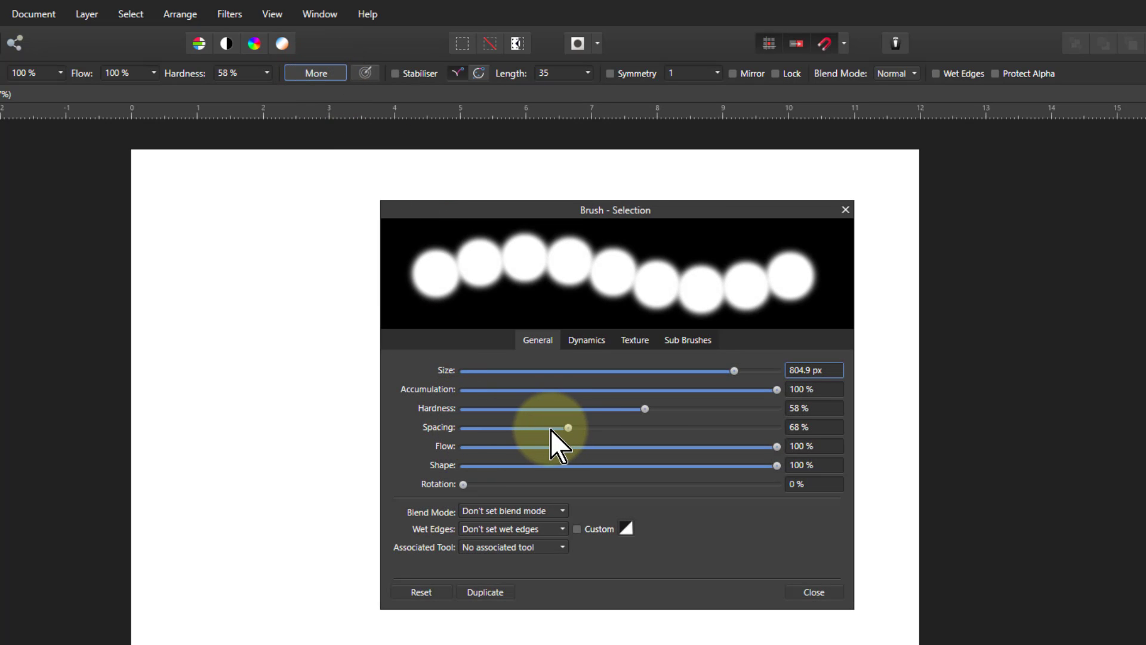
left_click_drag(568, 428, 550, 428)
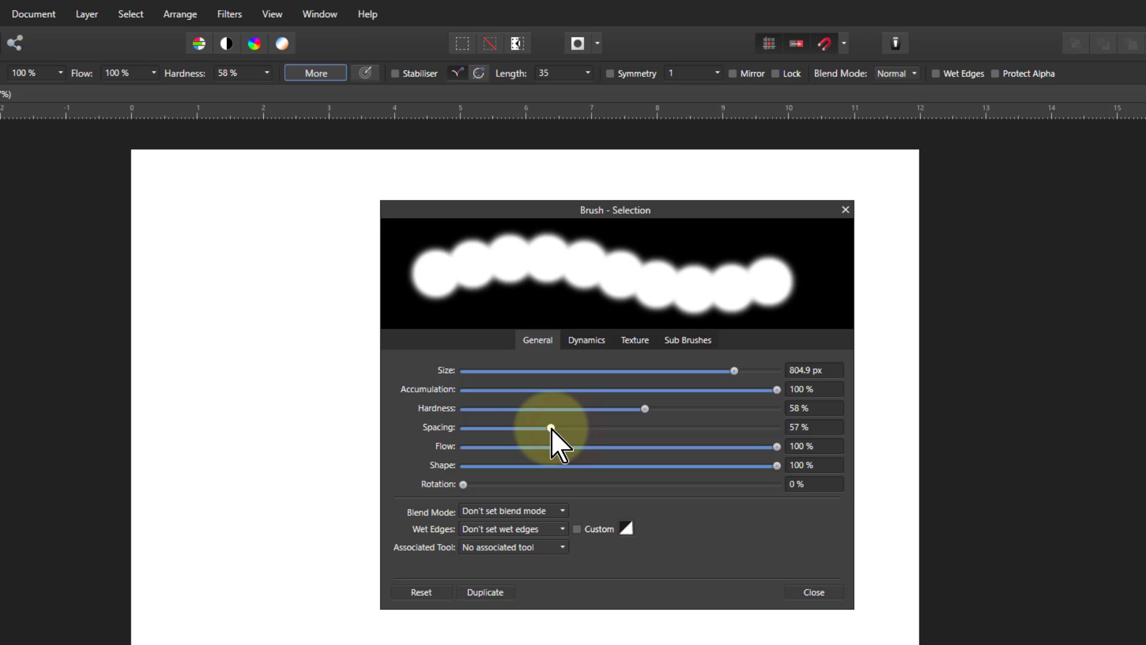
left_click_drag(550, 428, 512, 428)
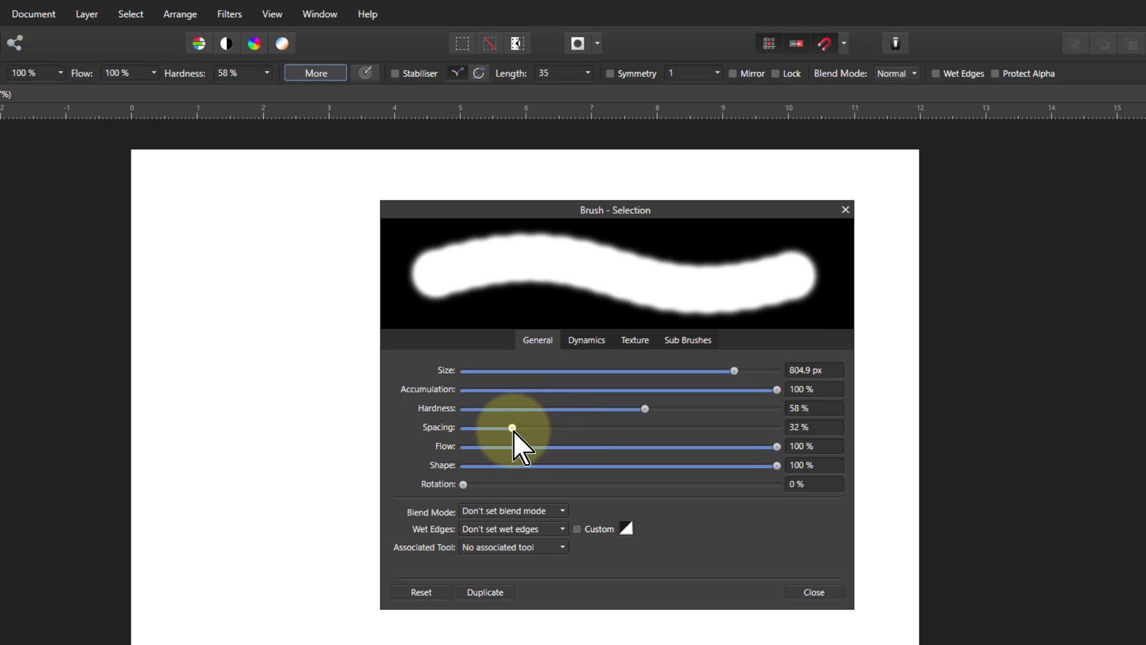
left_click_drag(511, 427, 510, 427)
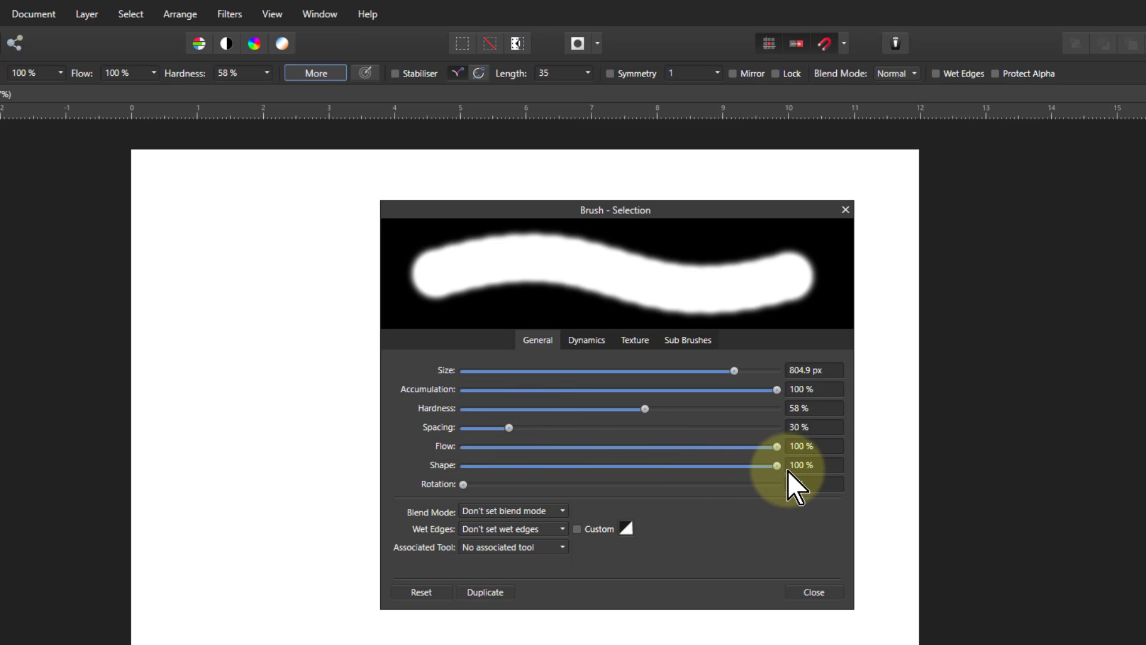
left_click_drag(507, 427, 510, 427)
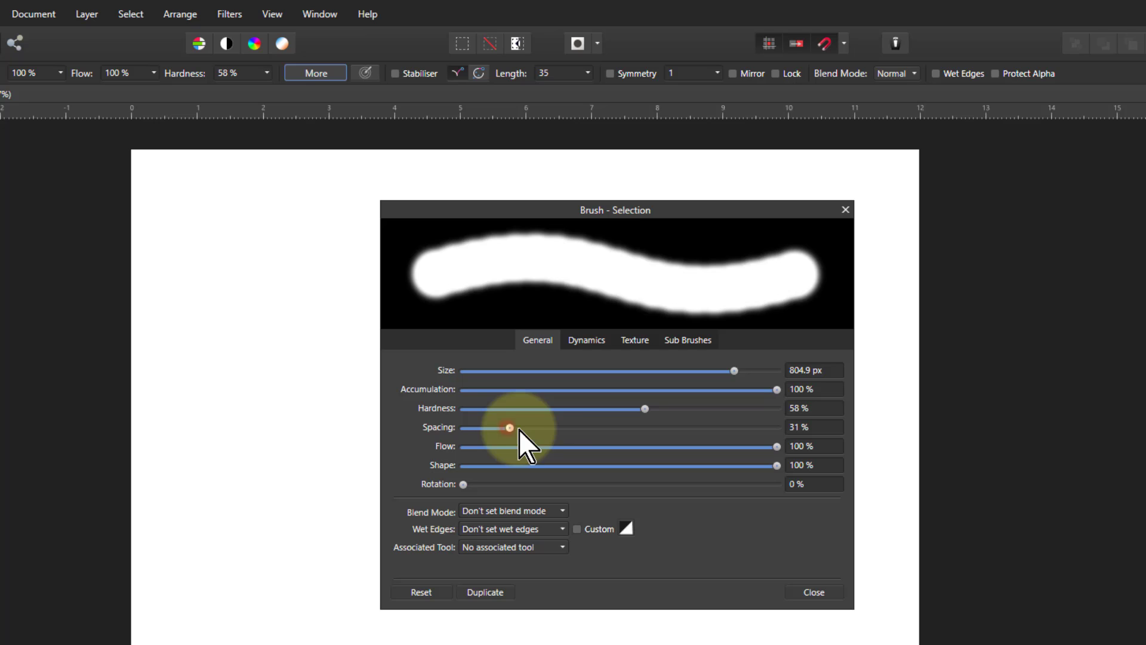
left_click_drag(508, 427, 573, 428)
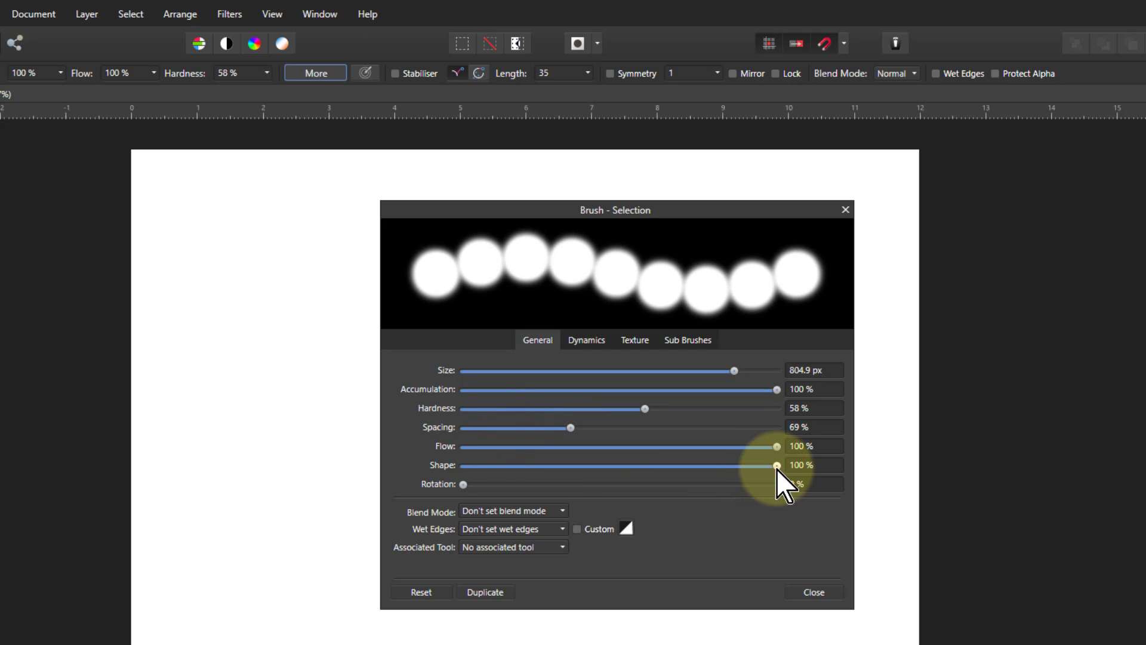
left_click_drag(776, 465, 590, 466)
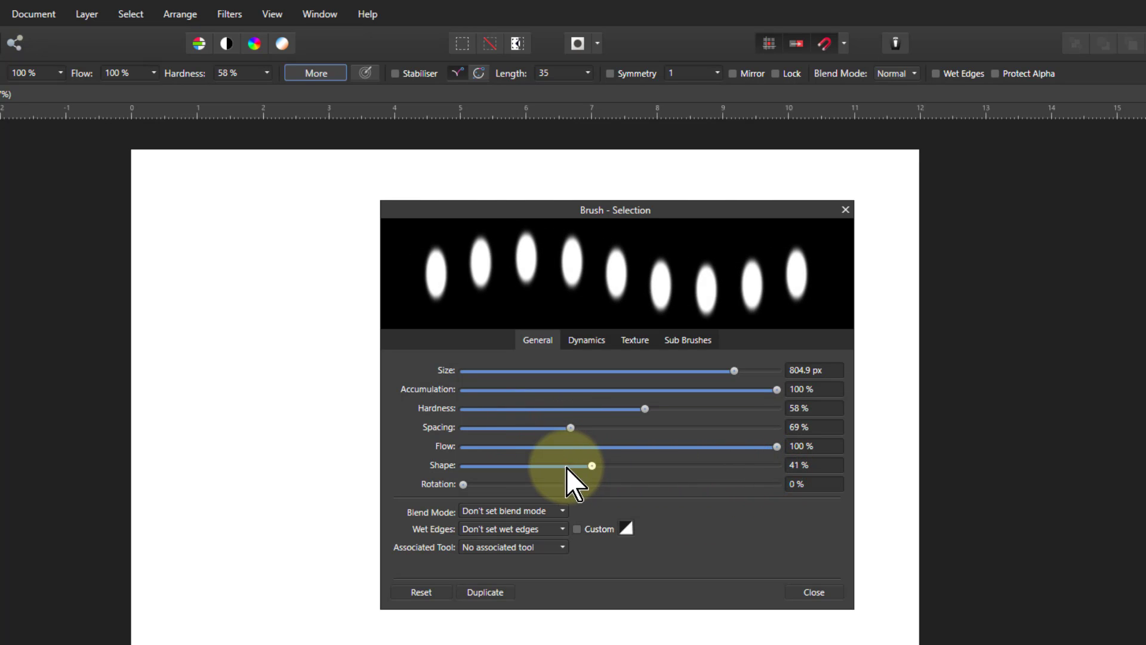
left_click_drag(592, 465, 610, 466)
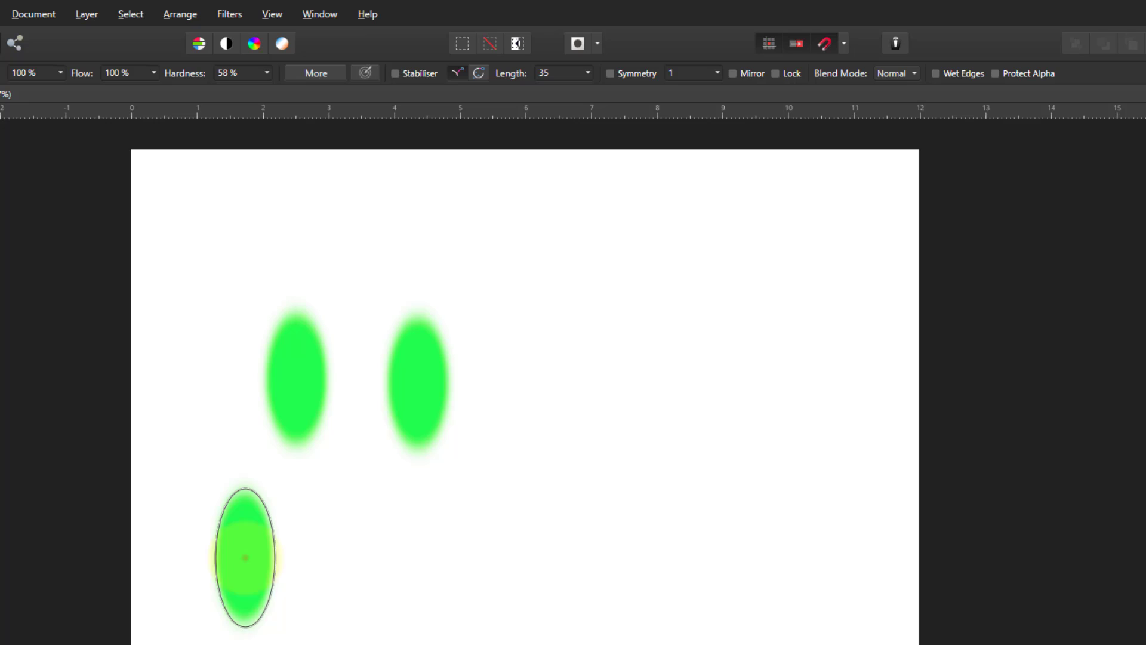
Paint a thick wavy green stroke, then a streaky green band across the top
left_click_drag(245, 557, 690, 398)
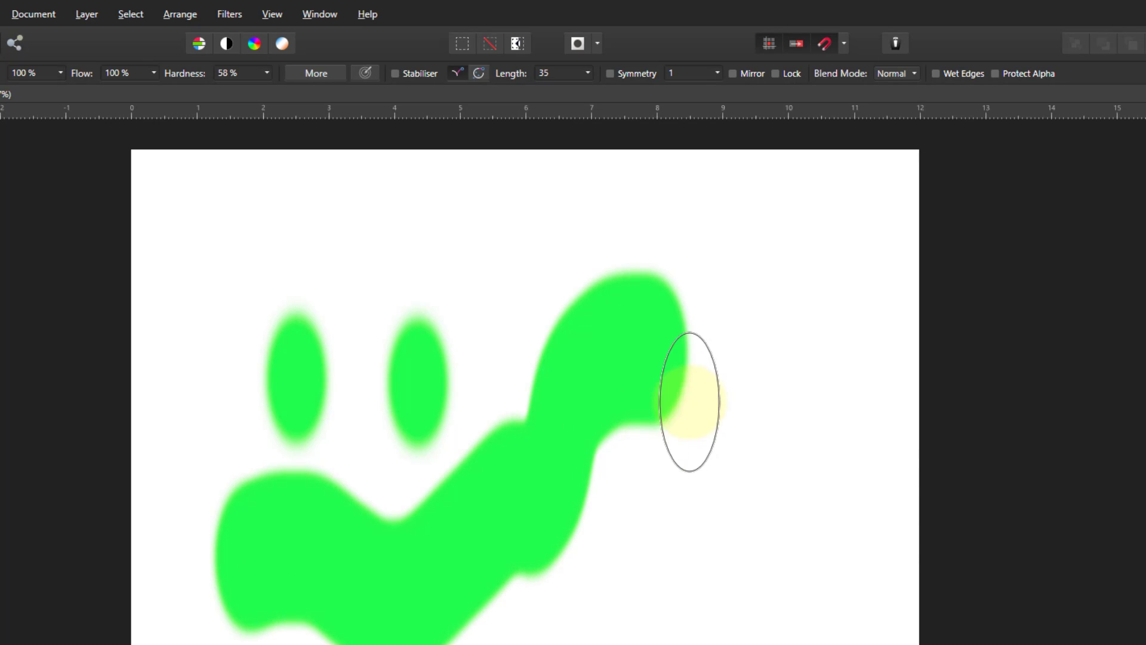
left_click_drag(687, 395, 680, 586)
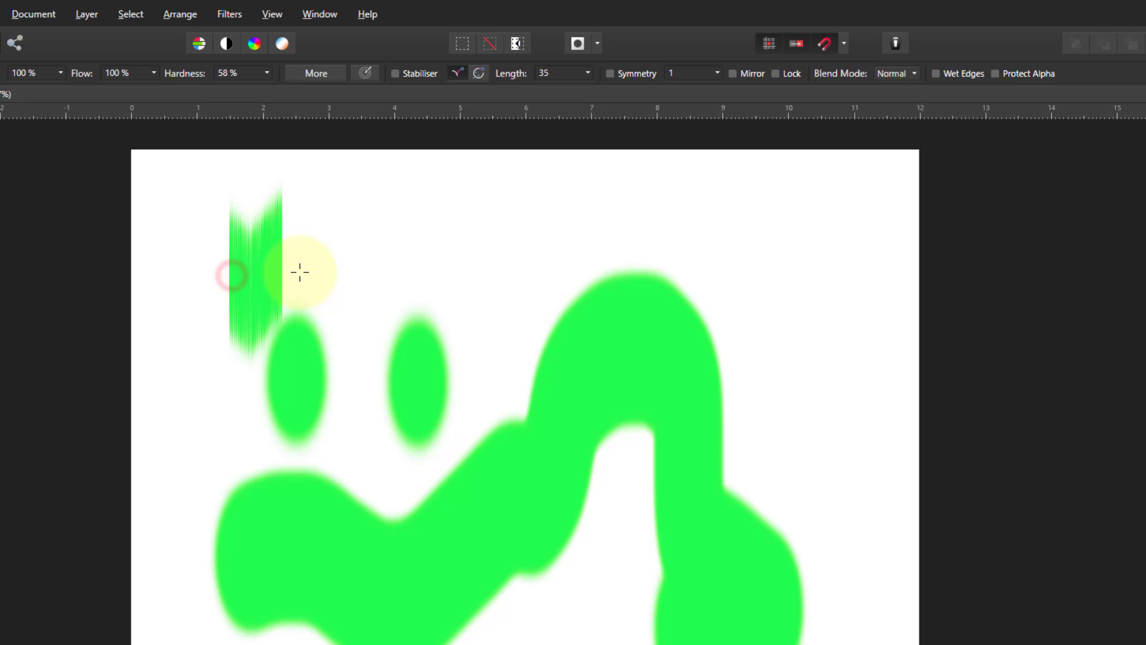
left_click_drag(298, 273, 822, 303)
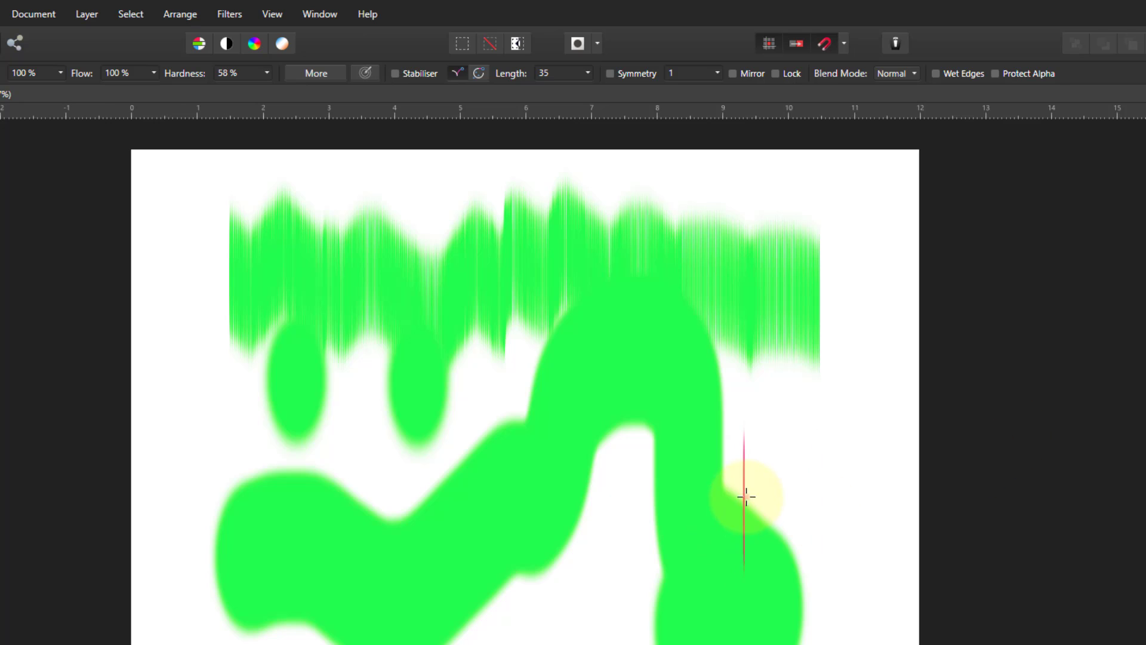
left_click_drag(746, 498, 377, 519)
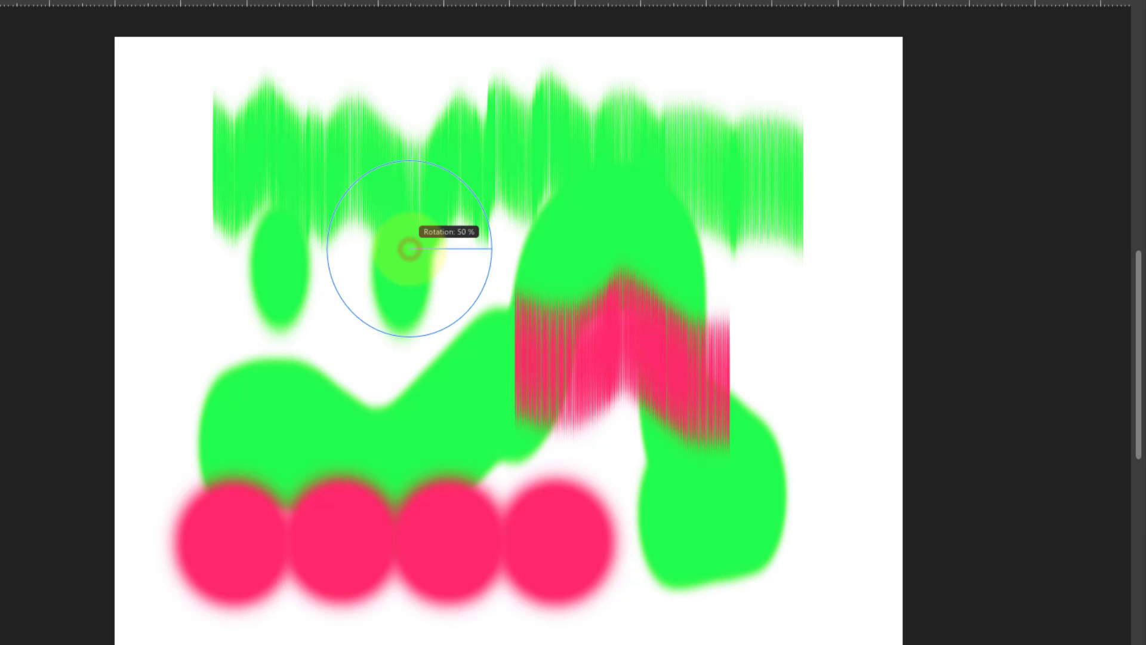
Drag the on-canvas rotation modifier to bring brush Rotation down to about 4%
left_click_drag(488, 251, 402, 251)
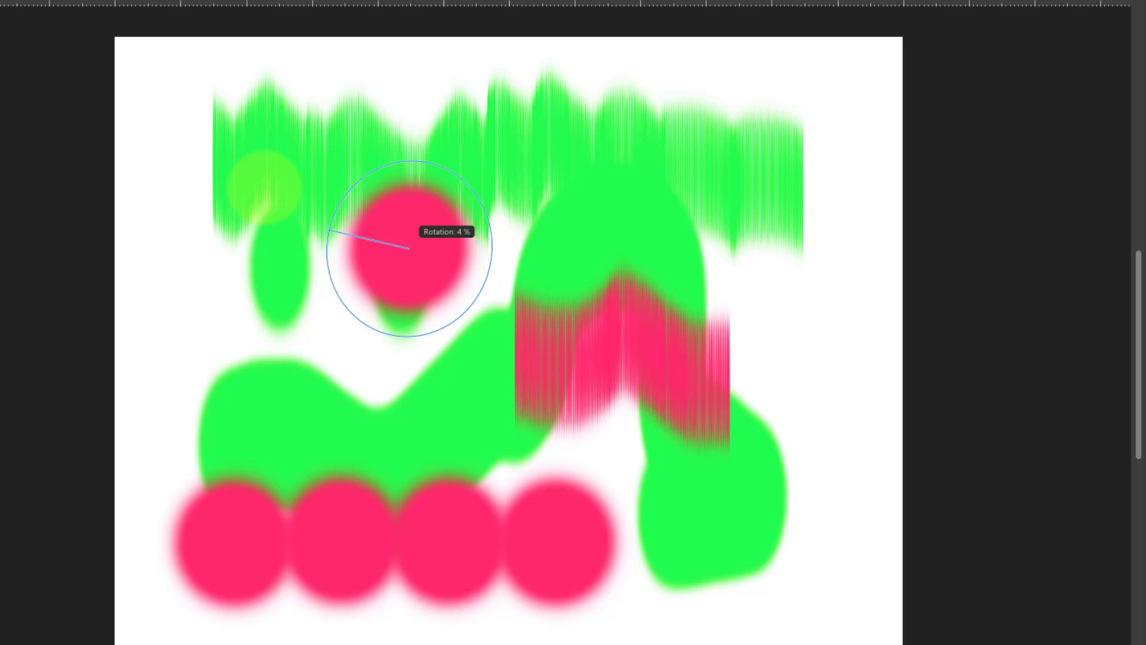